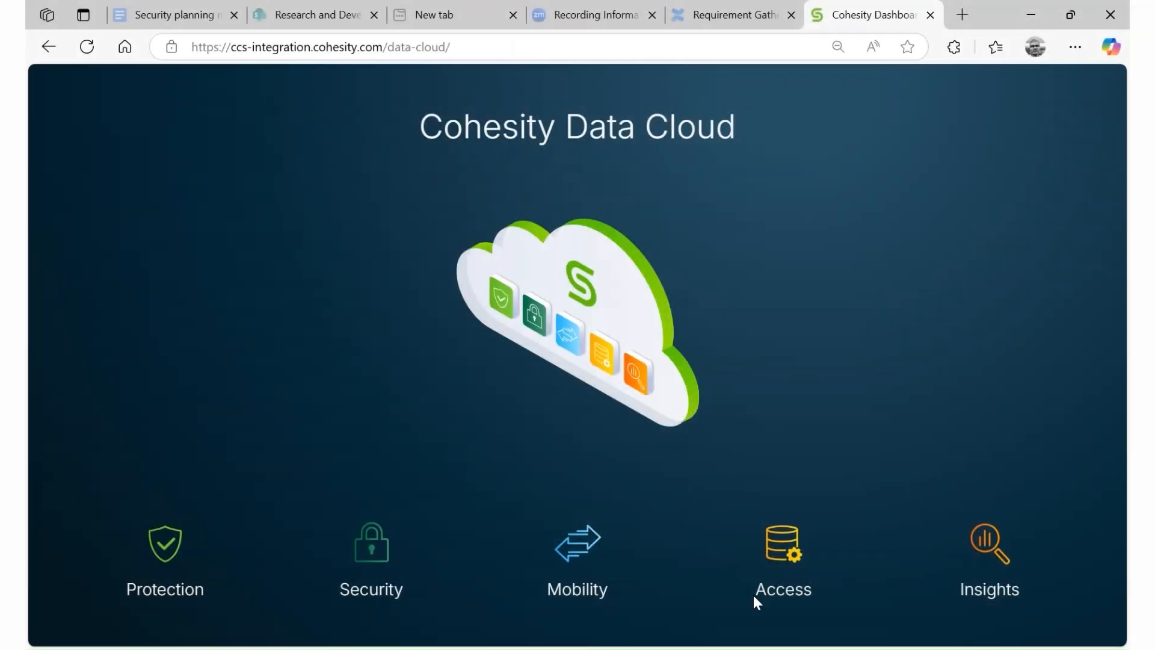
mouse_move(630, 448)
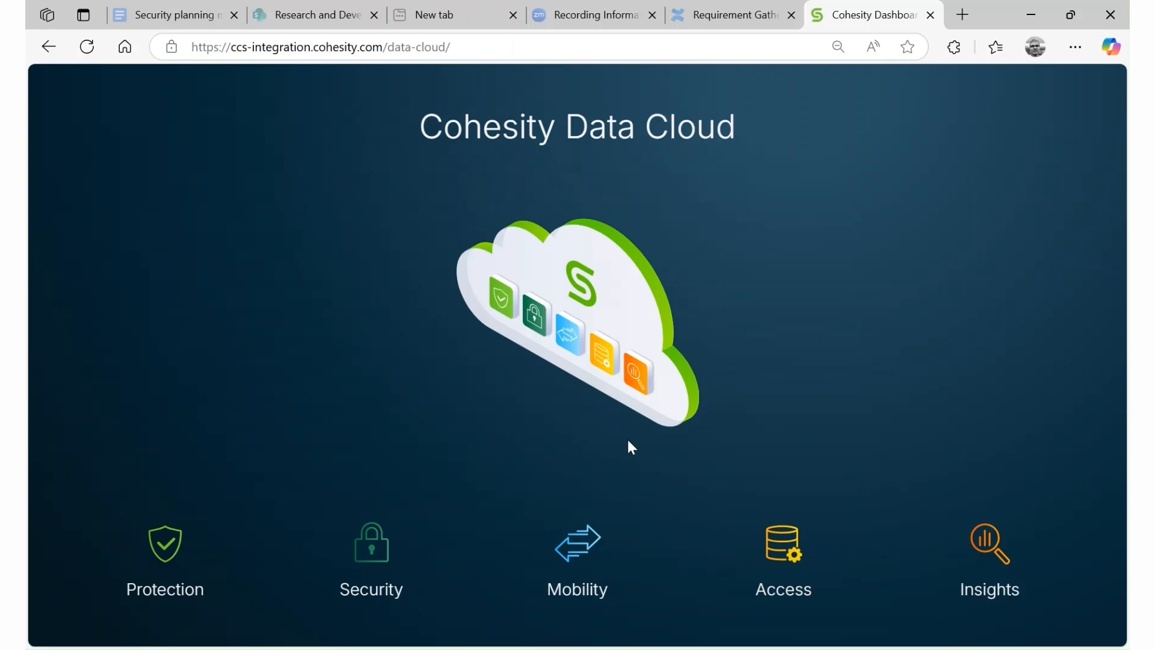
mouse_move(474, 405)
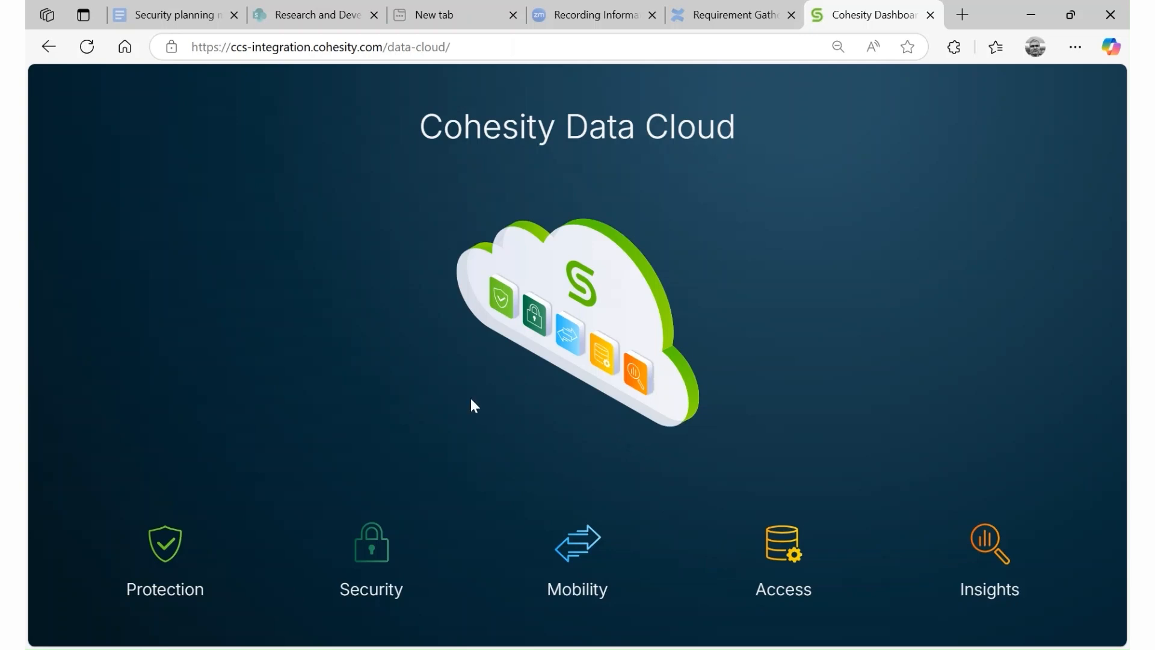
Enter the Security area of Cohesity Data Cloud from its tile
click(370, 545)
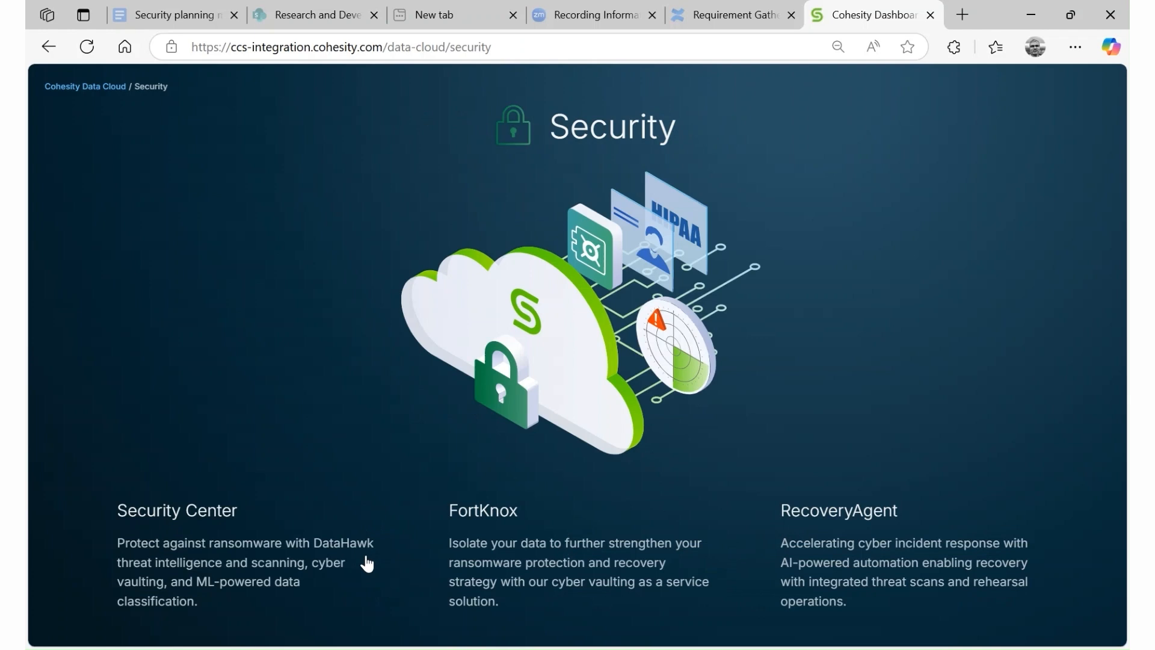
mouse_move(389, 446)
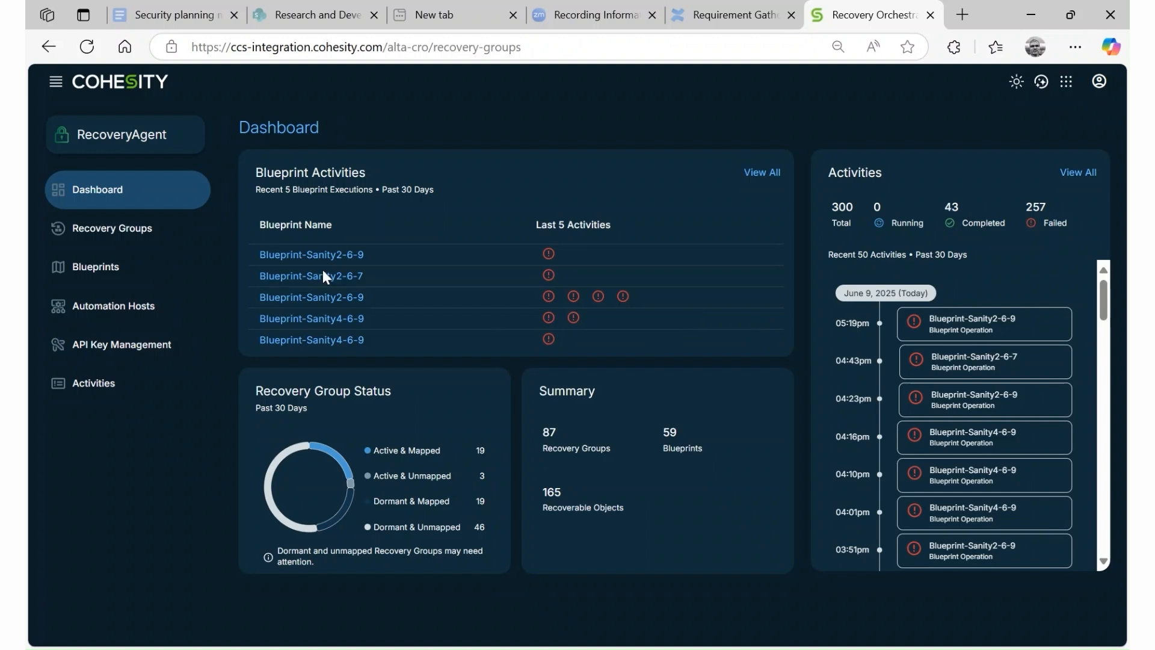
Find recovery group 'RG1' in Recovery Groups and view RG1 for cluster1's details
click(111, 227)
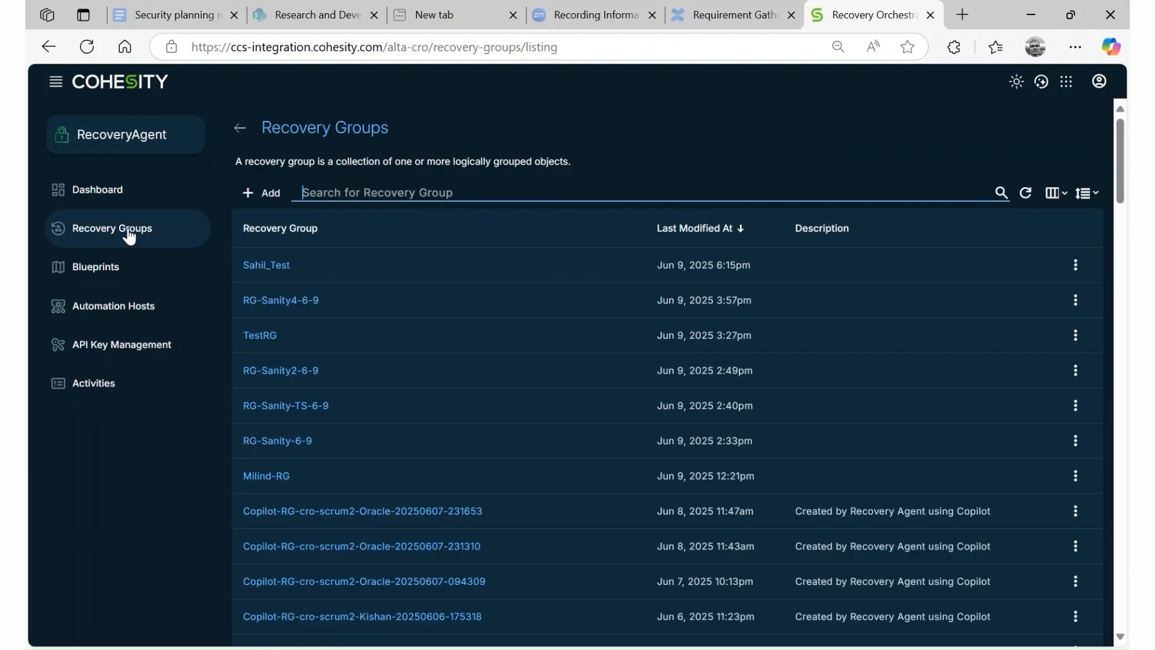
mouse_move(225, 202)
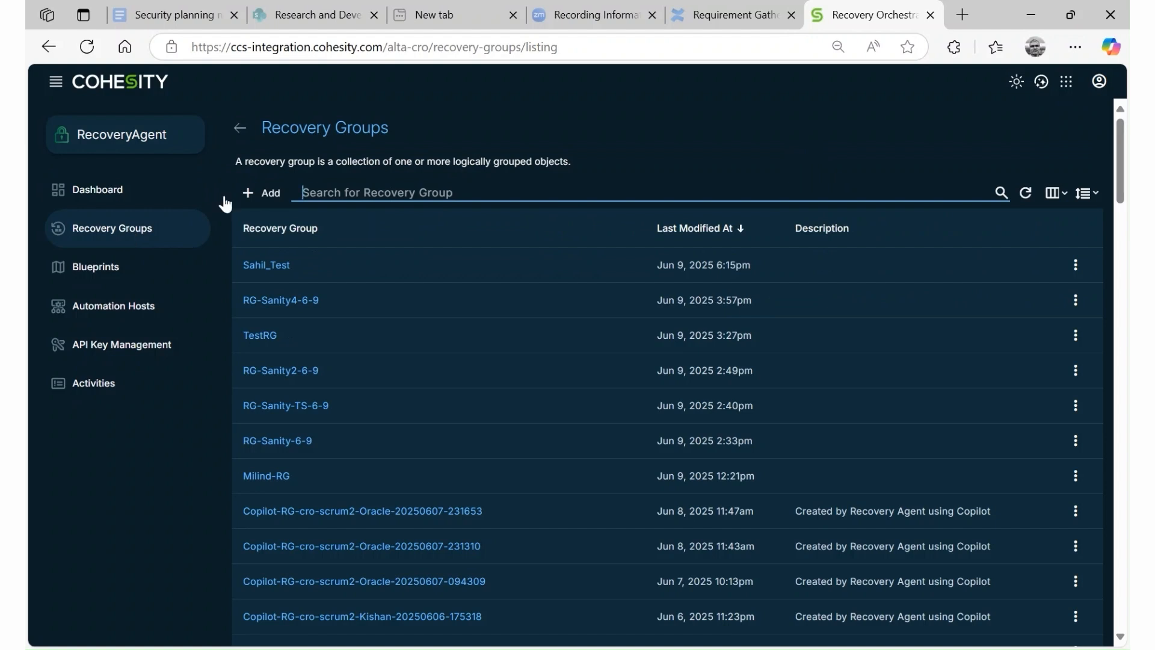
text(R)
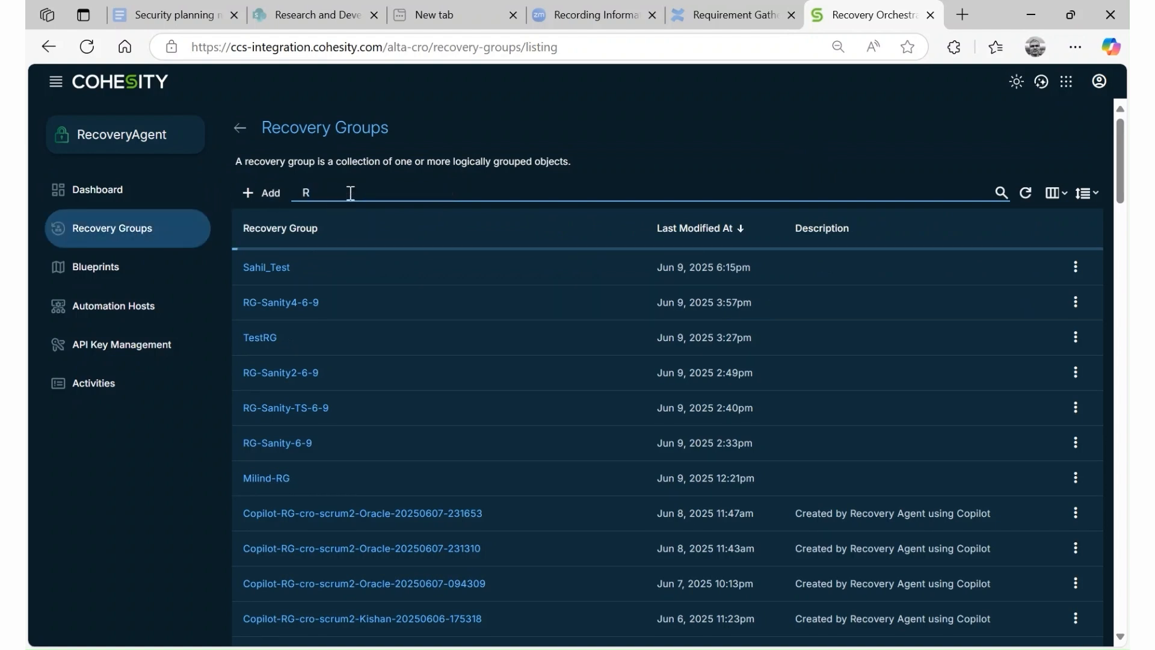
text(G1)
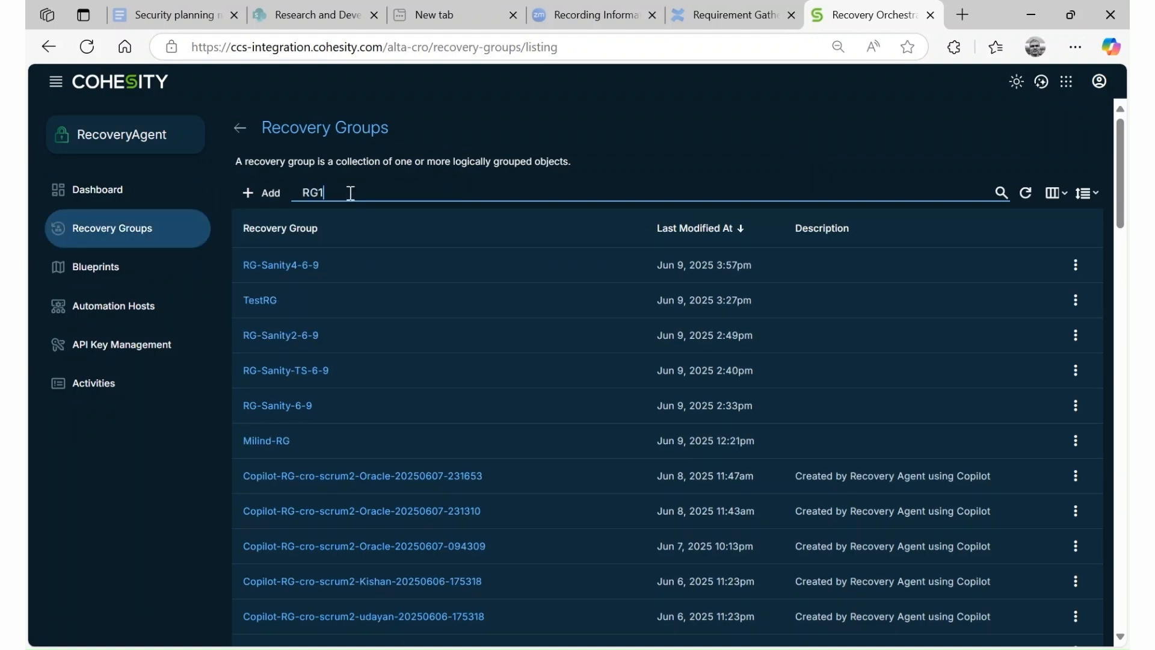
click(281, 265)
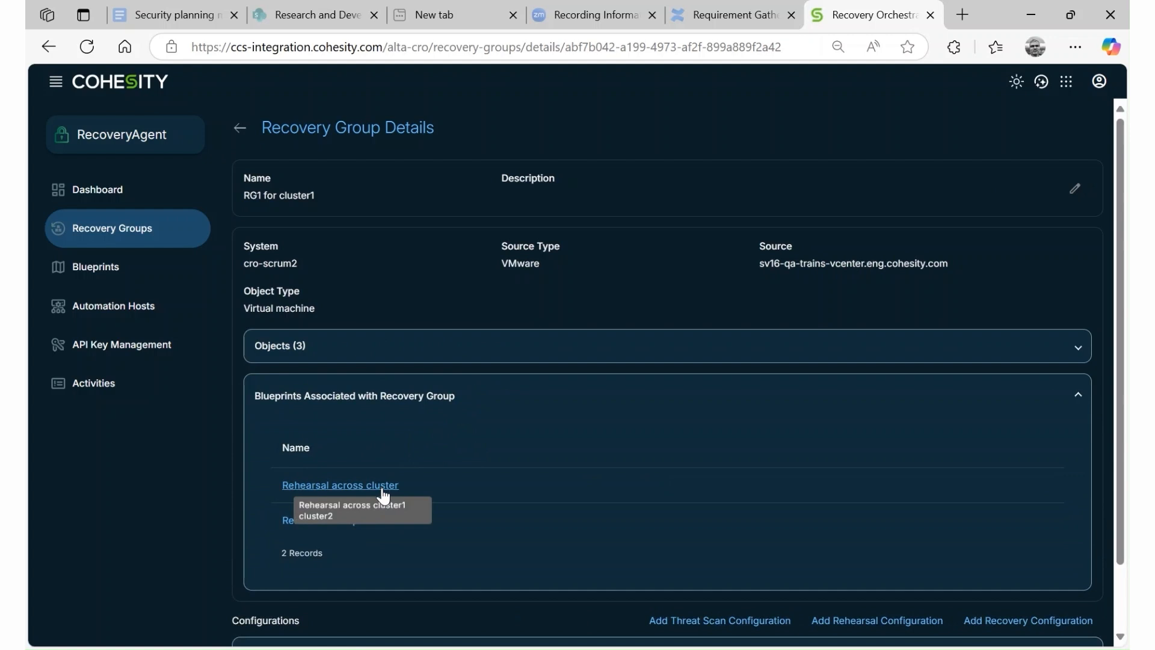
View the 'Rehearsal across cluster1 cluster2' blueprint's four steps and monthly schedule
click(340, 485)
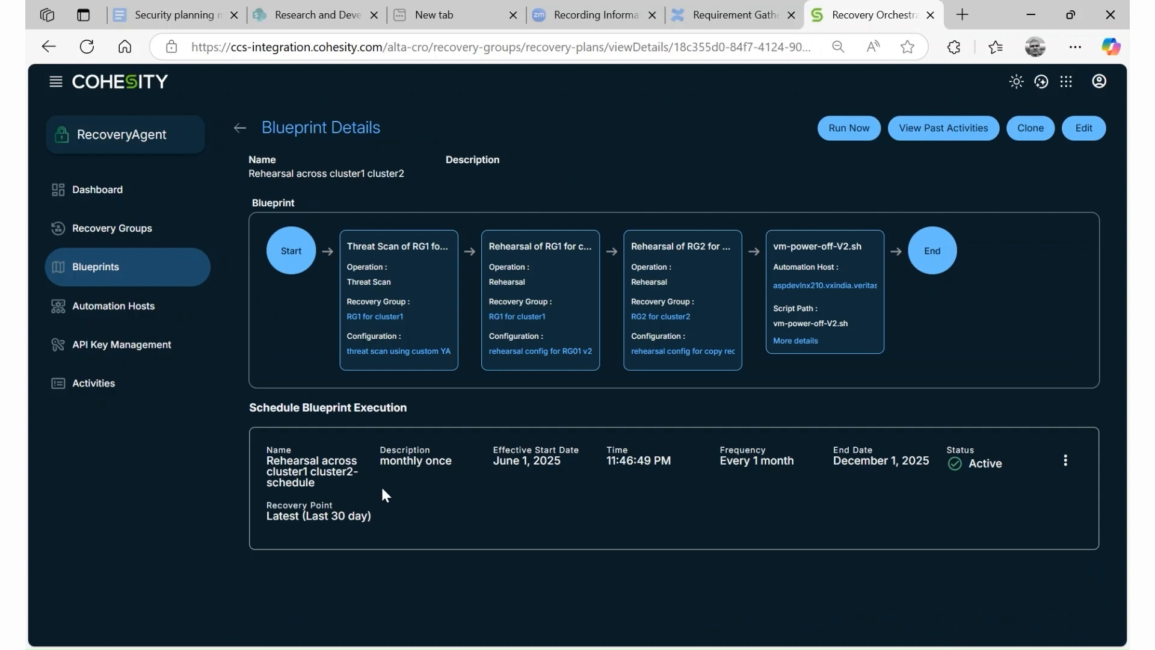
mouse_move(585, 327)
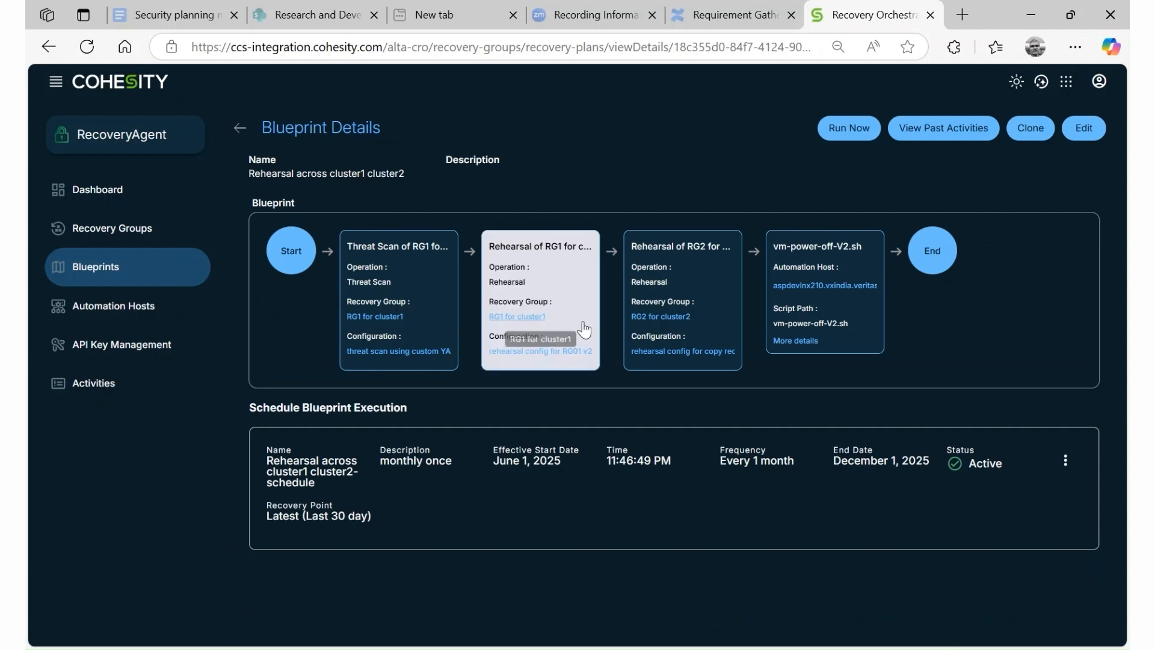
mouse_move(659, 316)
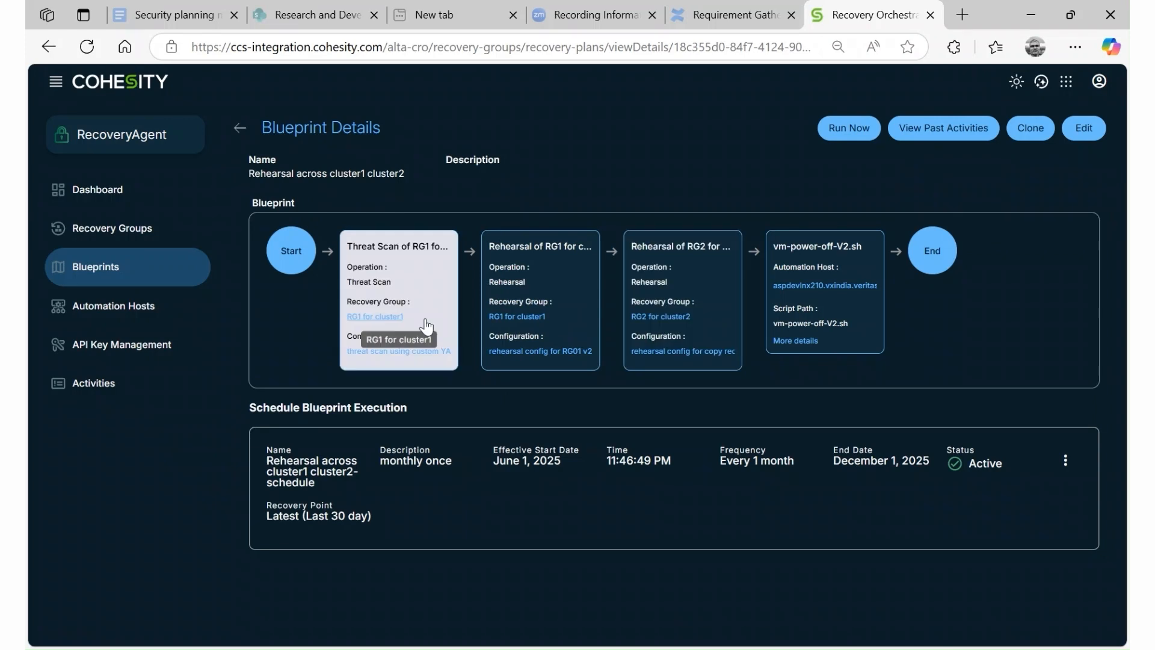
mouse_move(443, 304)
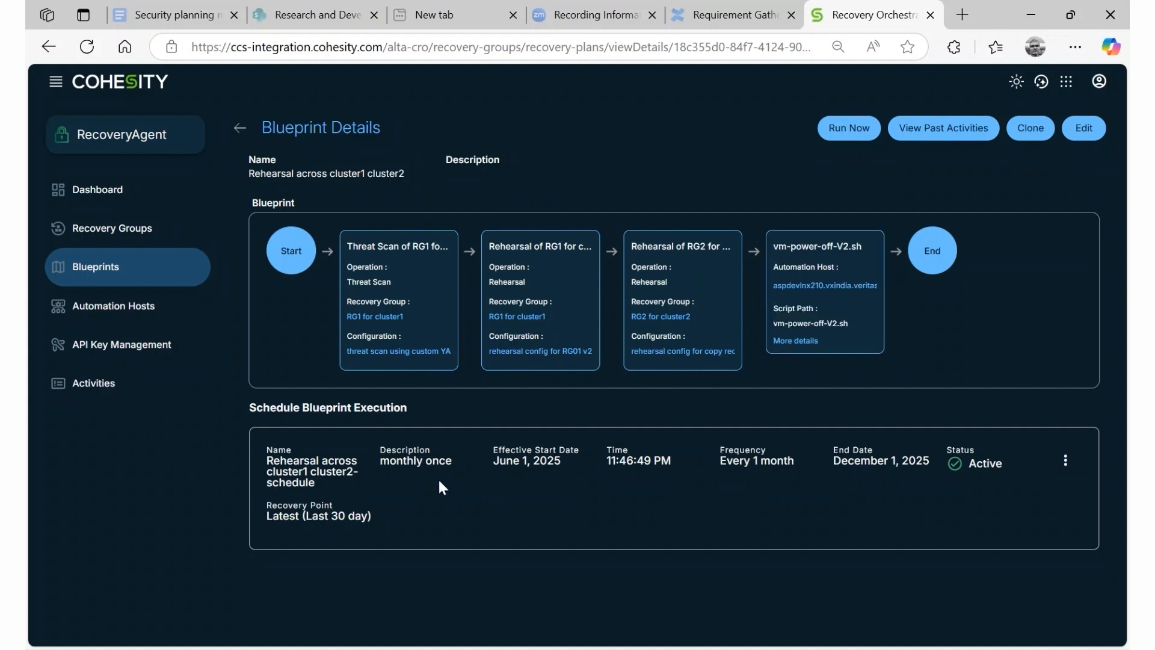
double_click(401, 460)
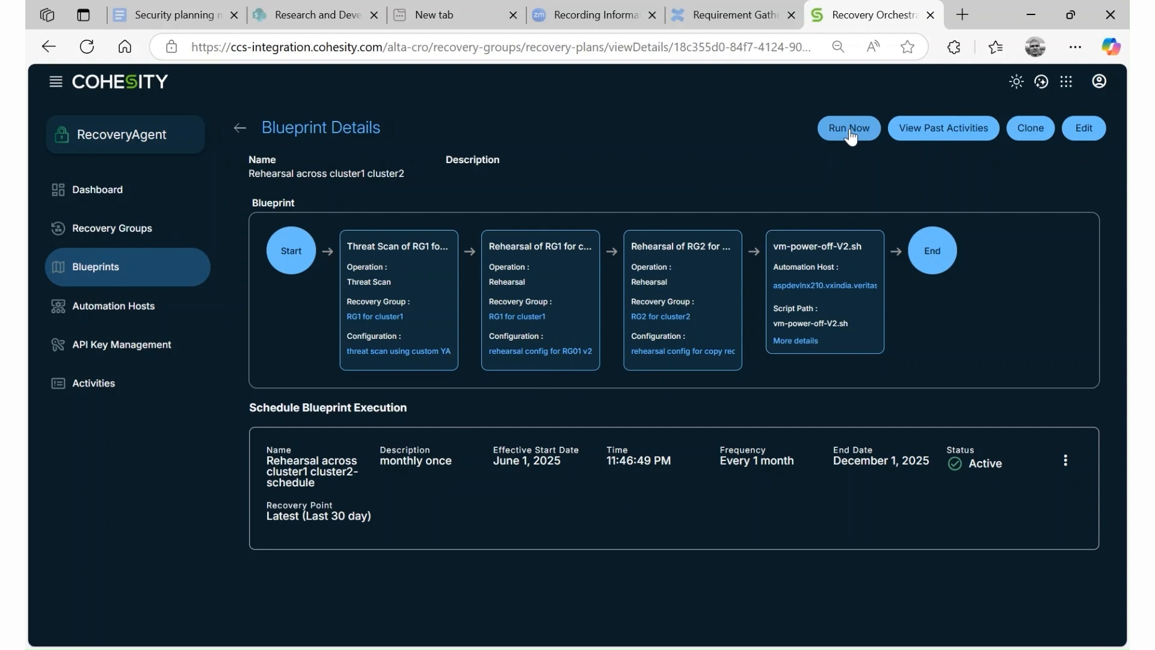
Start a Run Now of the blueprint and view its orchestration activities
click(847, 128)
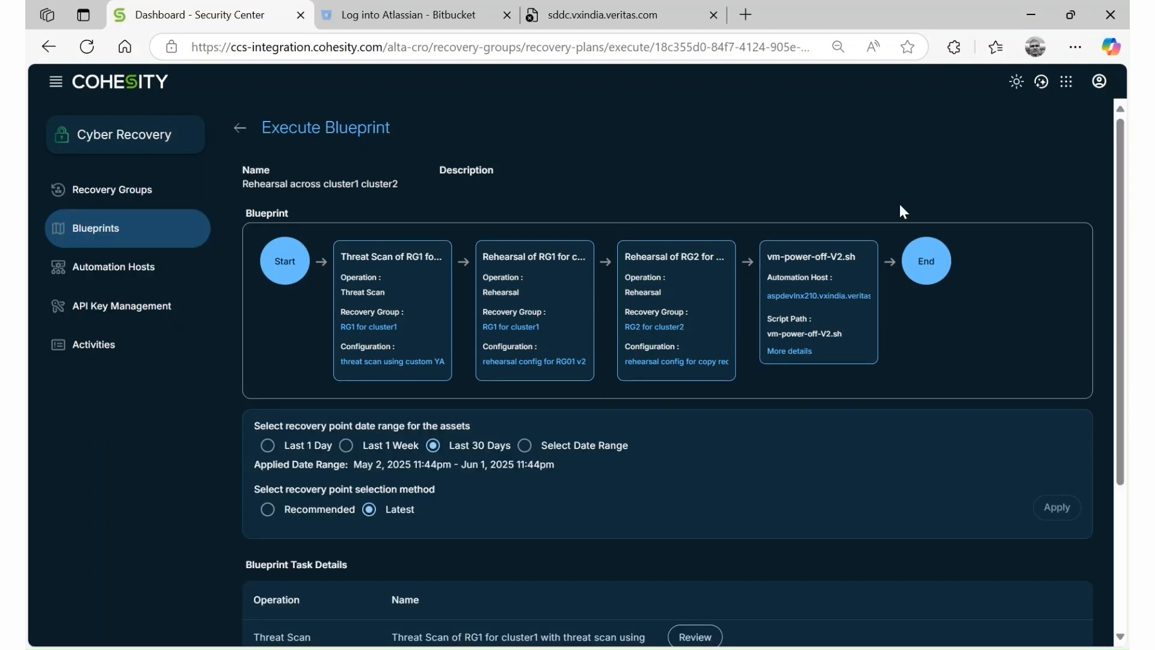
scroll(down, 3)
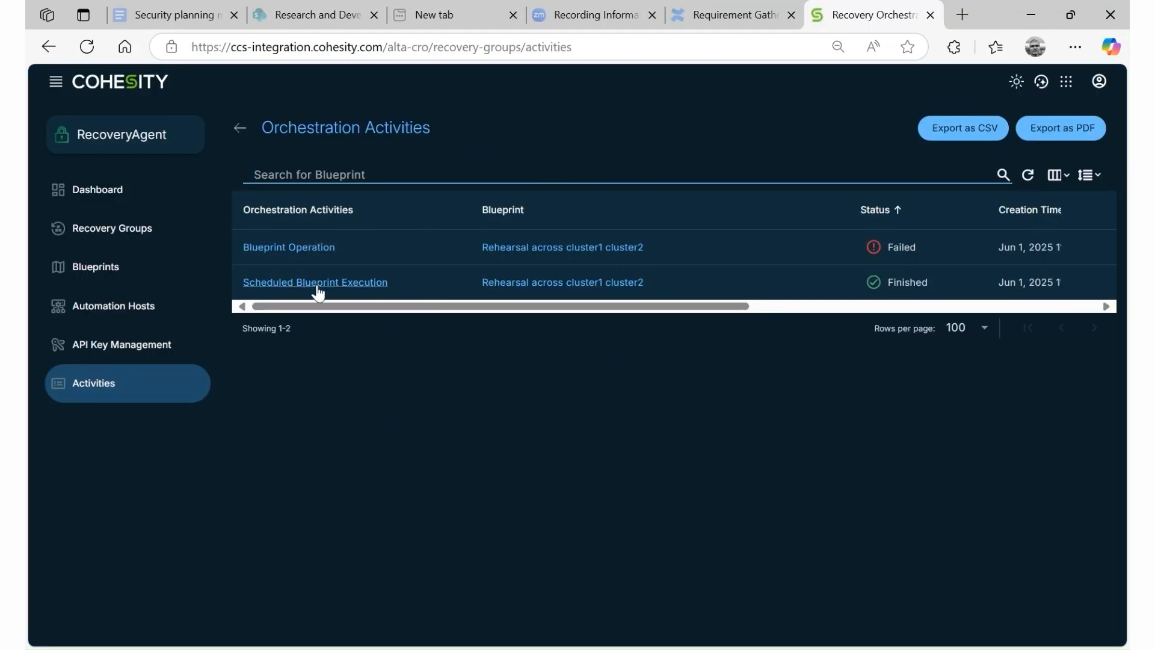
Generate the Orchestration Report PDF for the finished scheduled blueprint execution
click(314, 282)
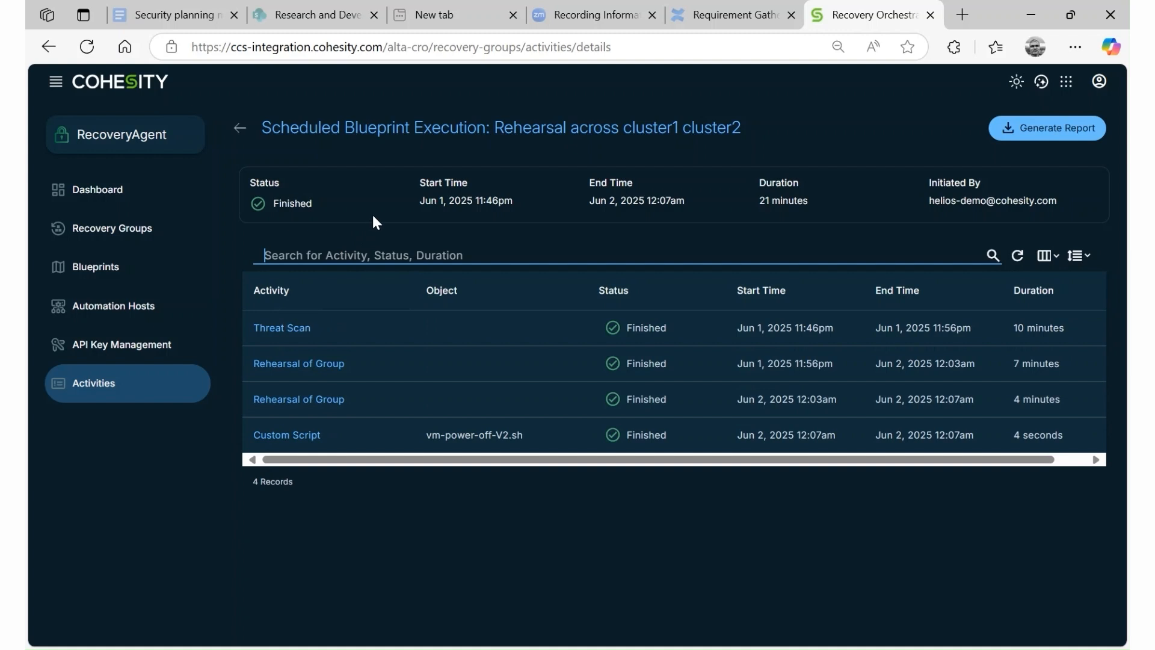
mouse_move(1046, 127)
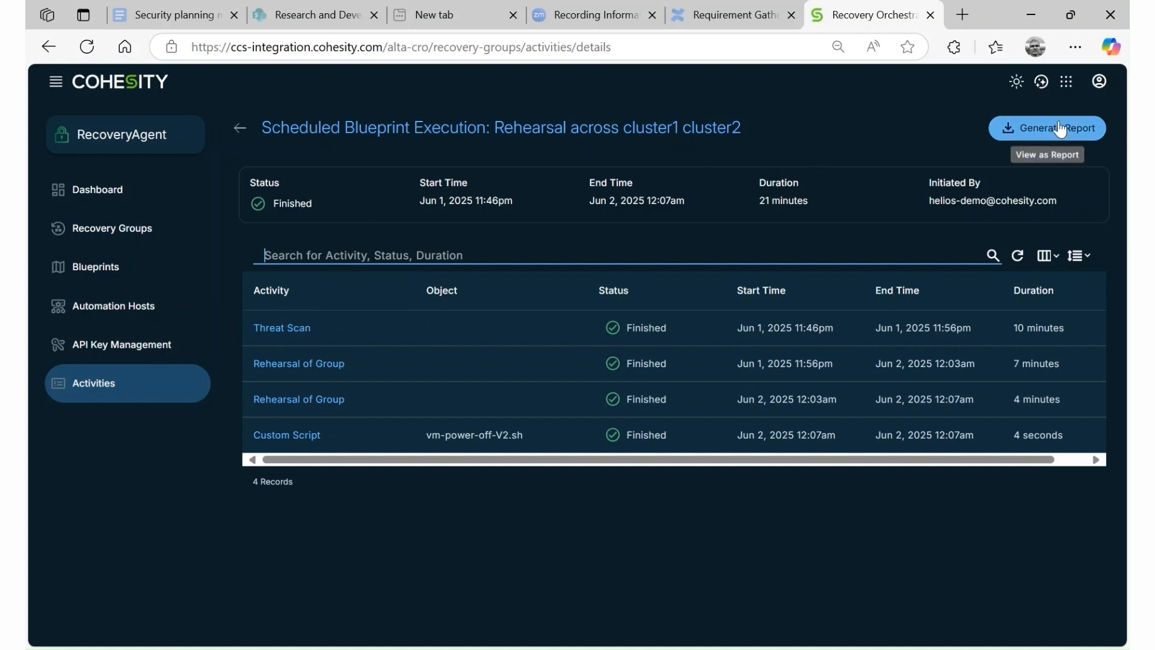
click(1047, 127)
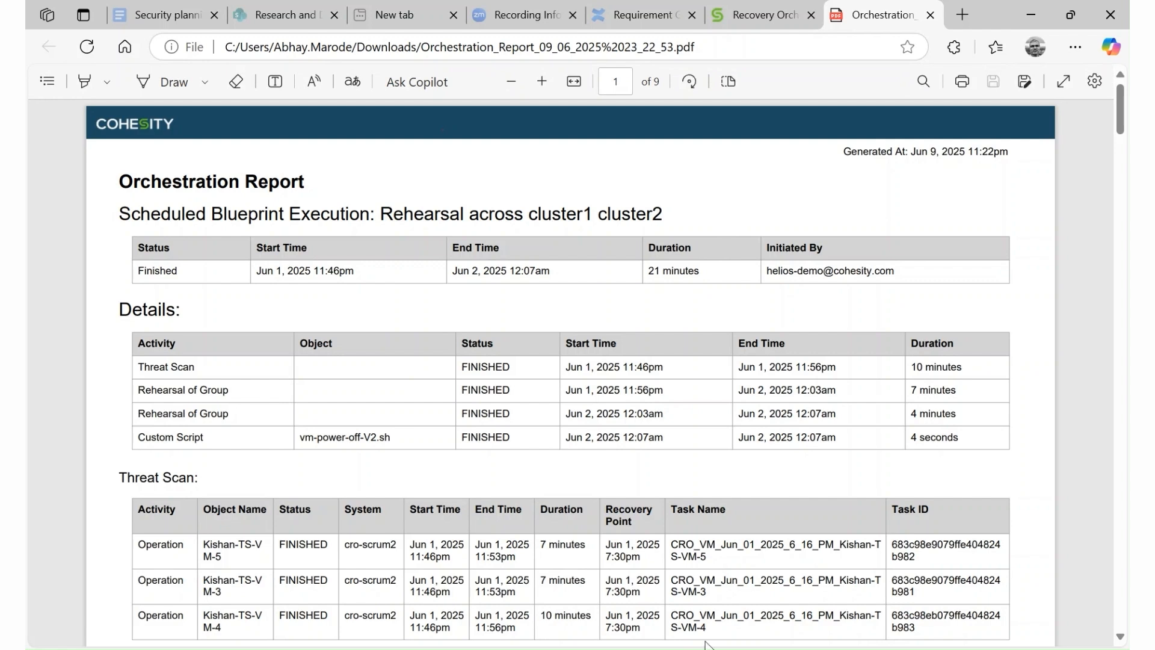
mouse_move(725, 225)
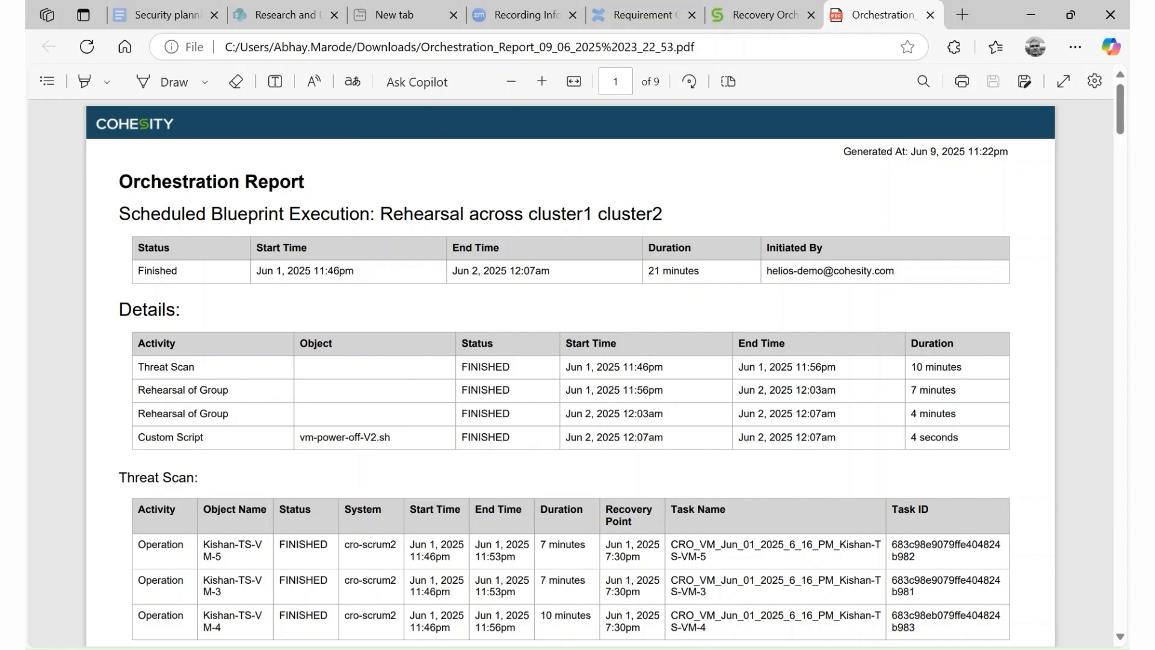
mouse_move(724, 225)
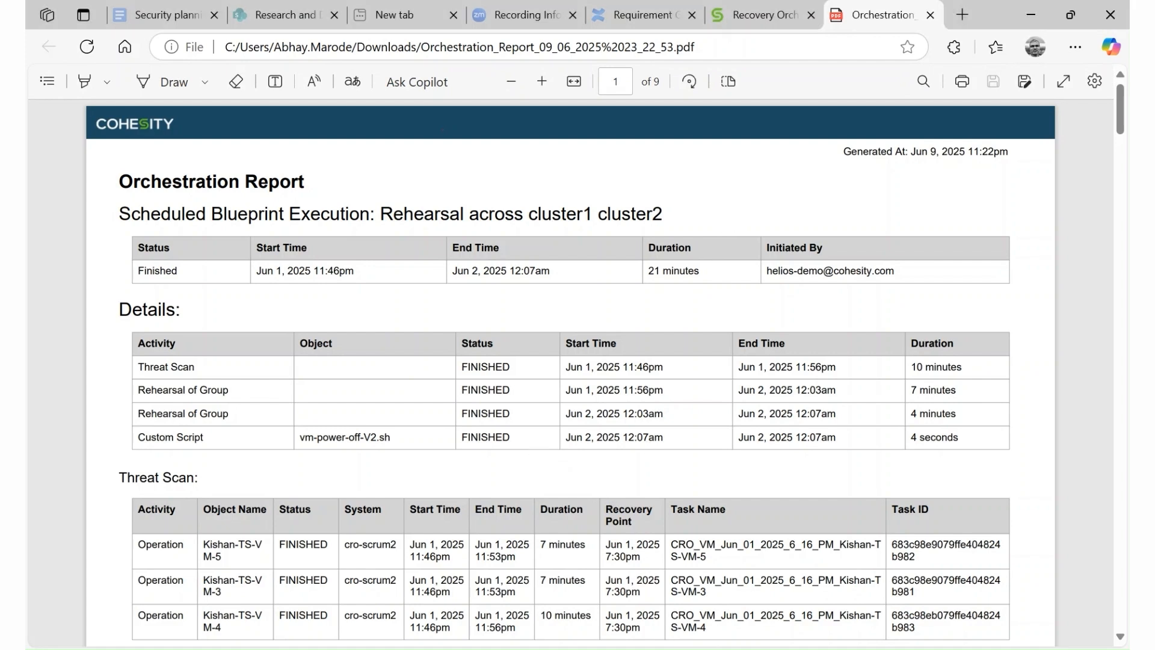
mouse_move(727, 565)
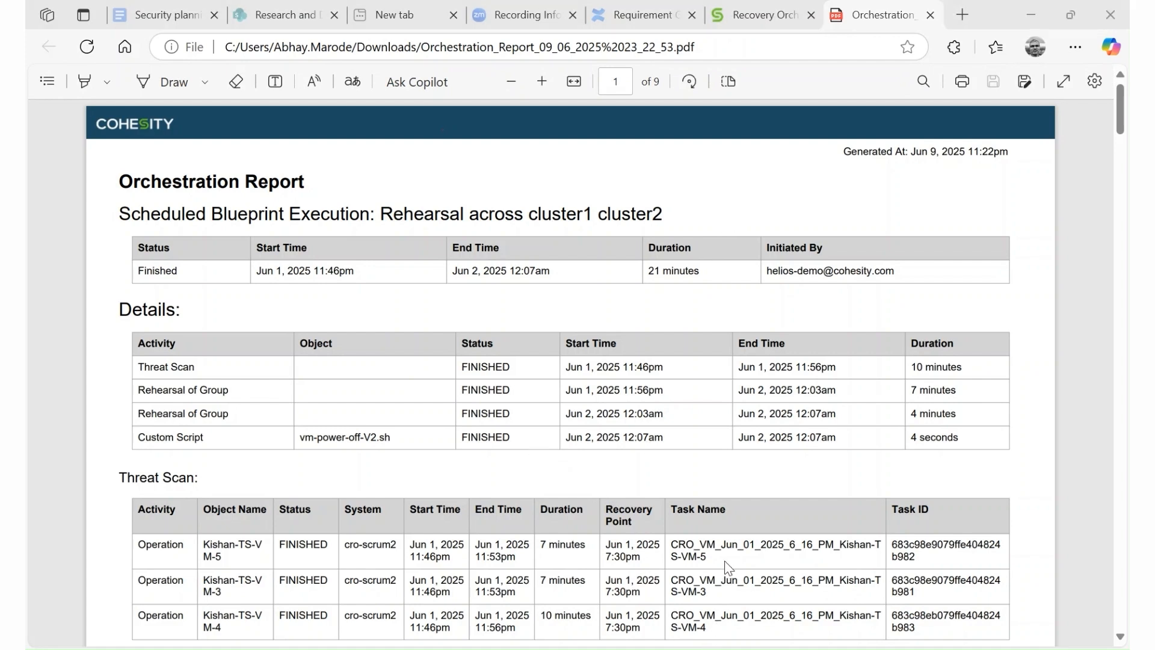
mouse_move(726, 225)
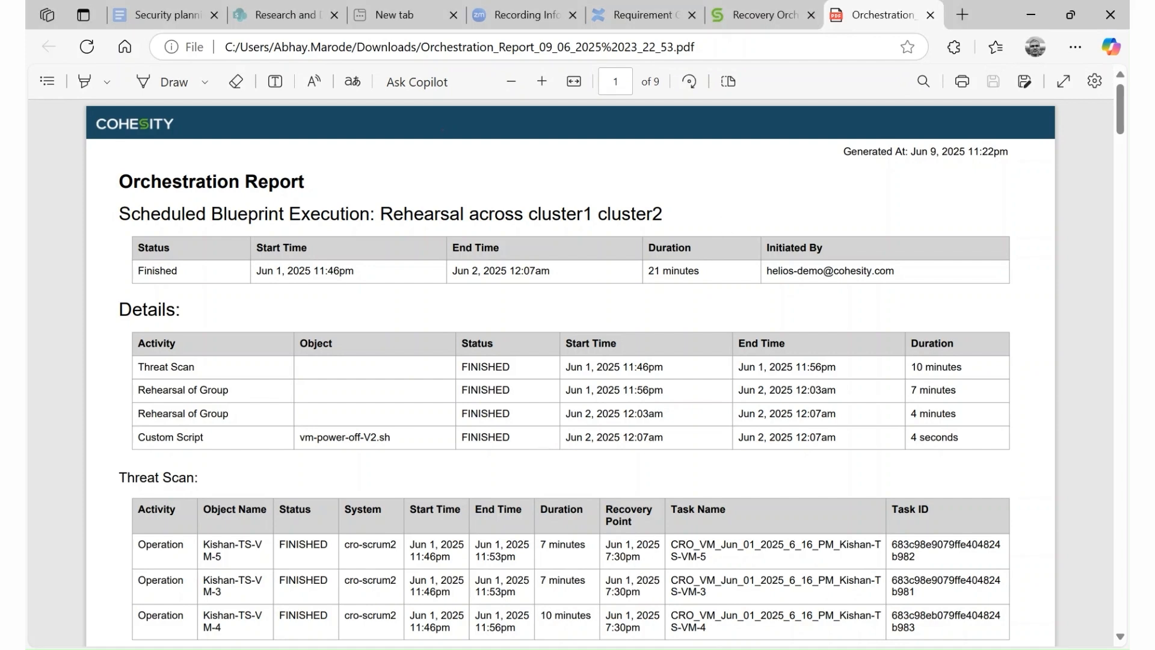
mouse_move(547, 453)
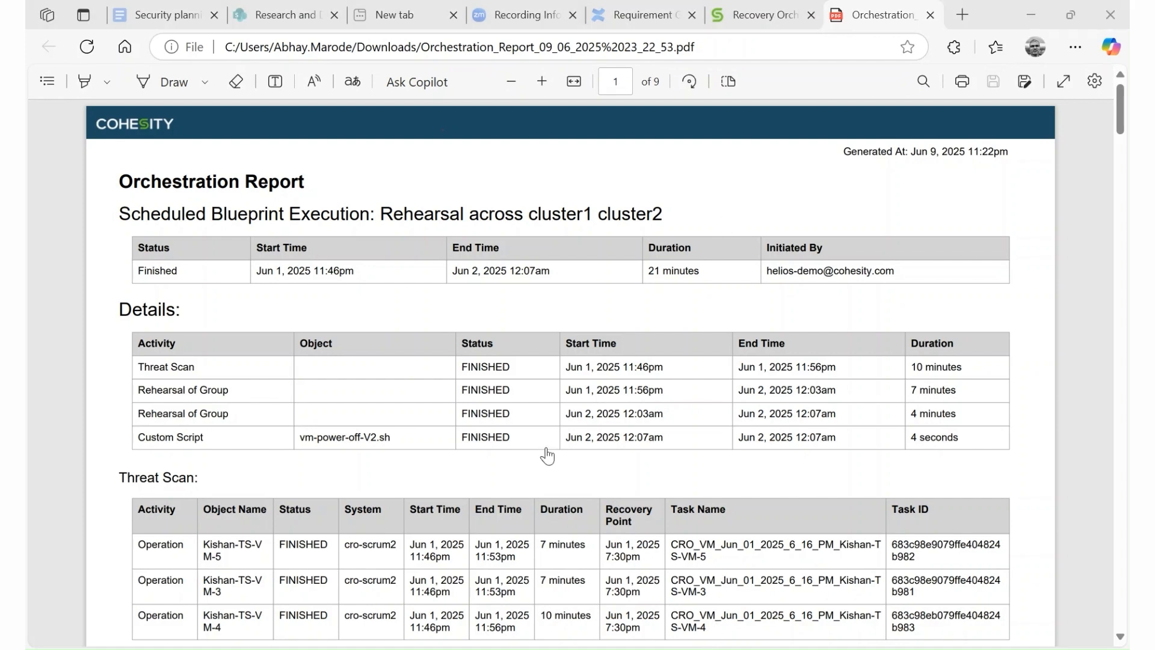